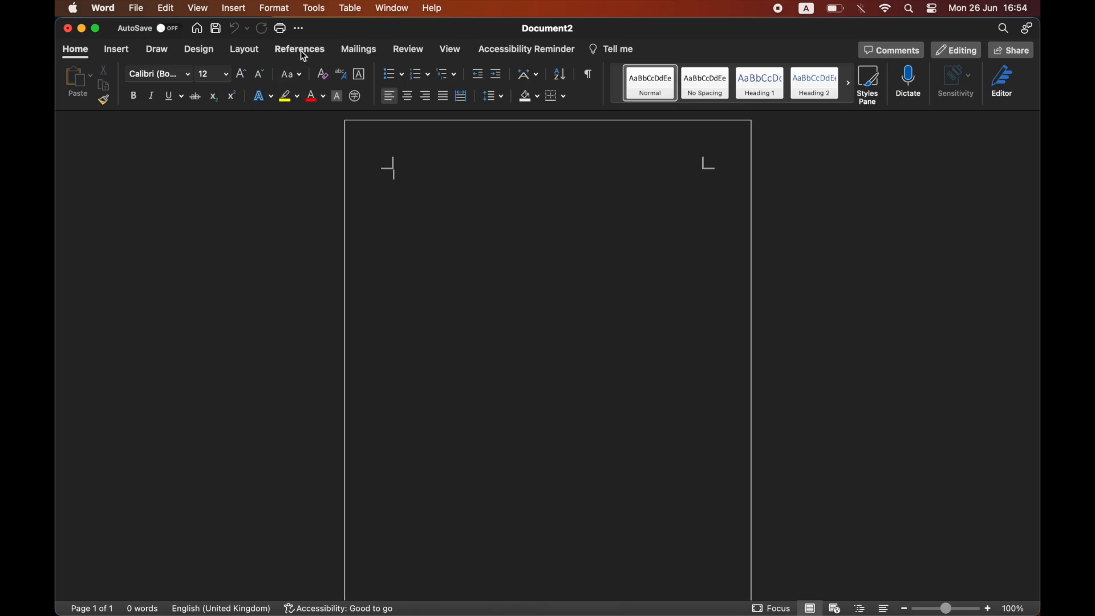
{"action": "mouse_move", "coordinate": [319, 56]}
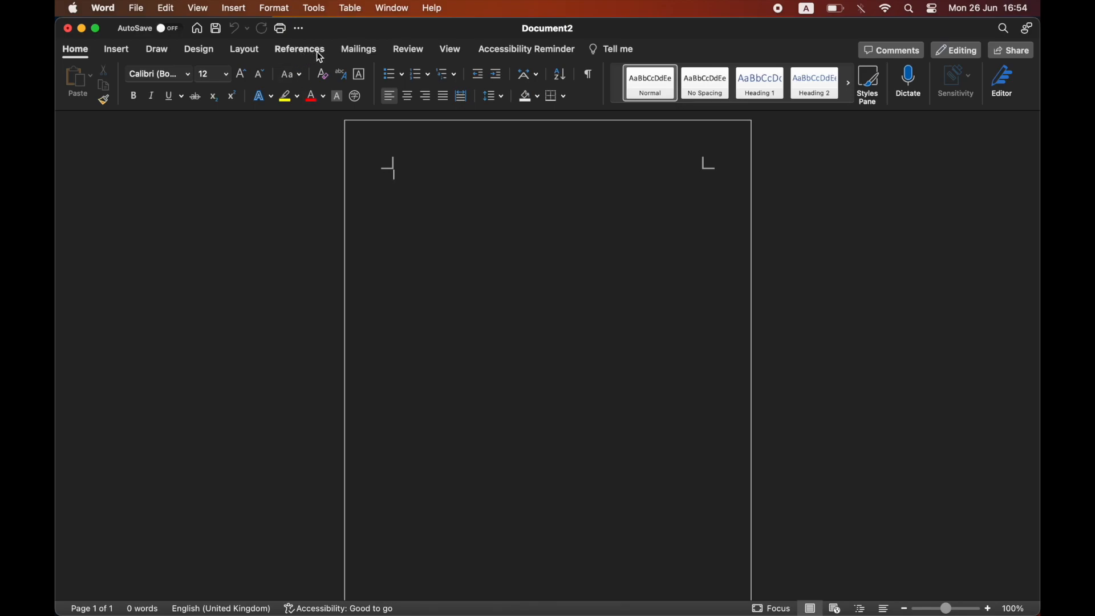
Show the References ribbon with the captions and table of figures tools.
{"action": "left_click", "coordinate": [299, 49]}
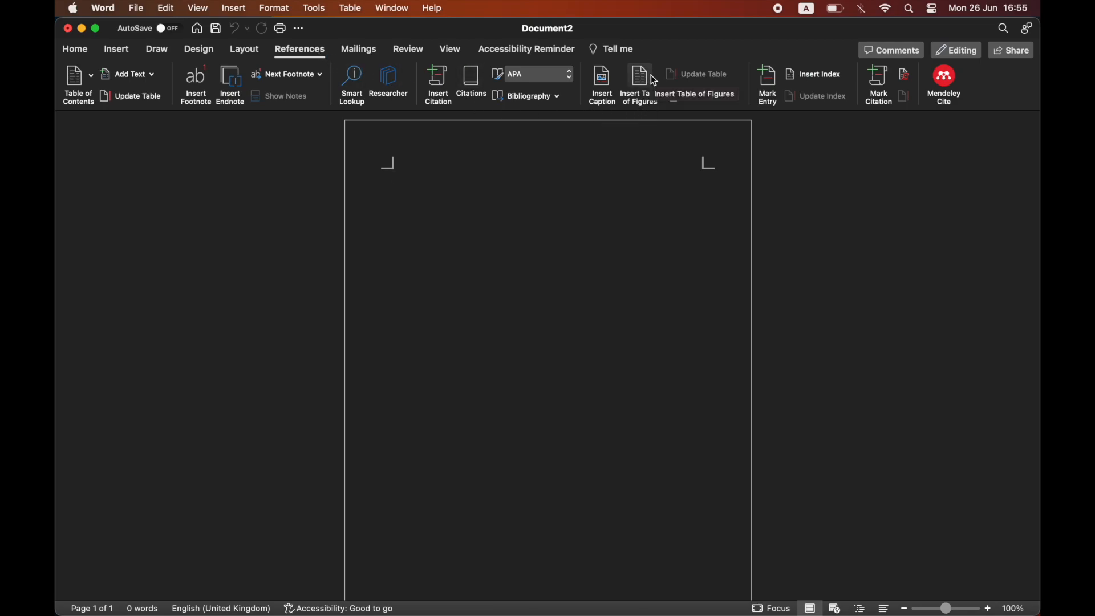
Start a table of figures built from Figure captions and preview a format.
{"action": "left_click", "coordinate": [639, 75]}
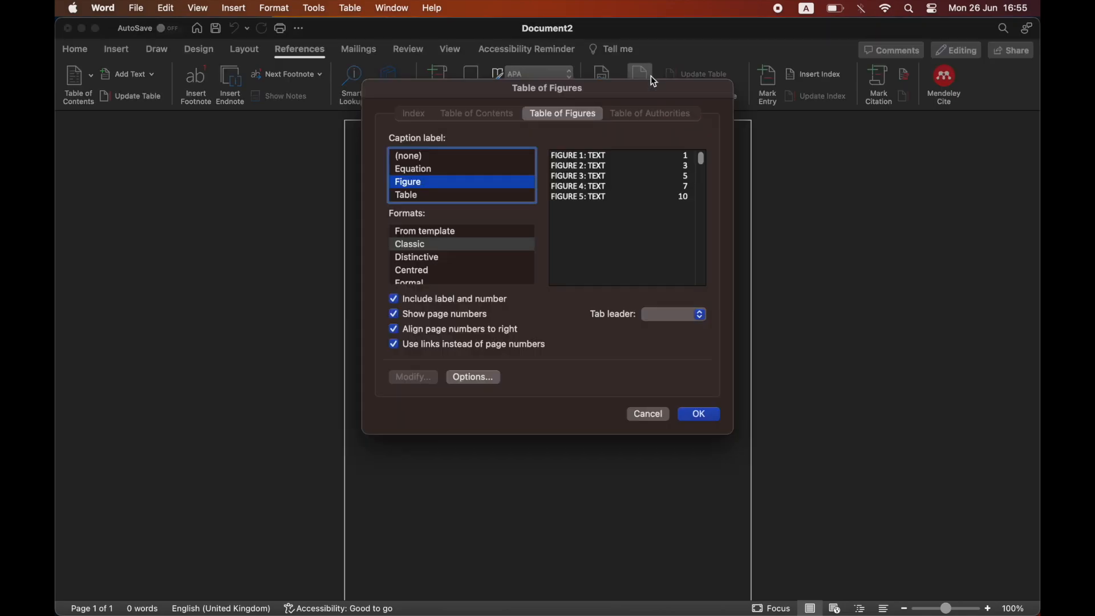
{"action": "left_click", "coordinate": [409, 156]}
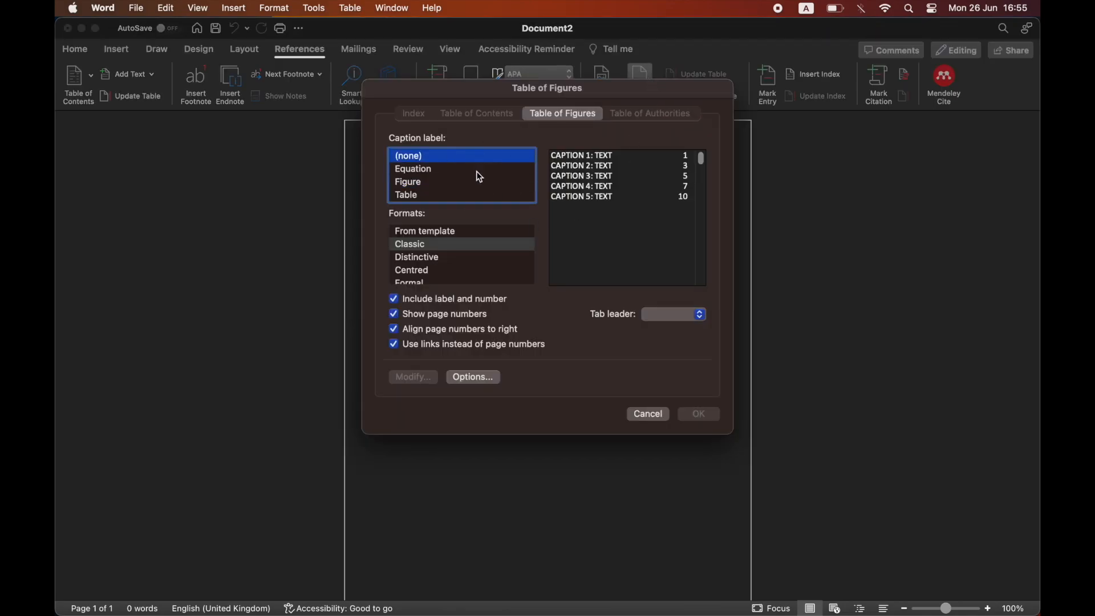
{"action": "left_click", "coordinate": [408, 181]}
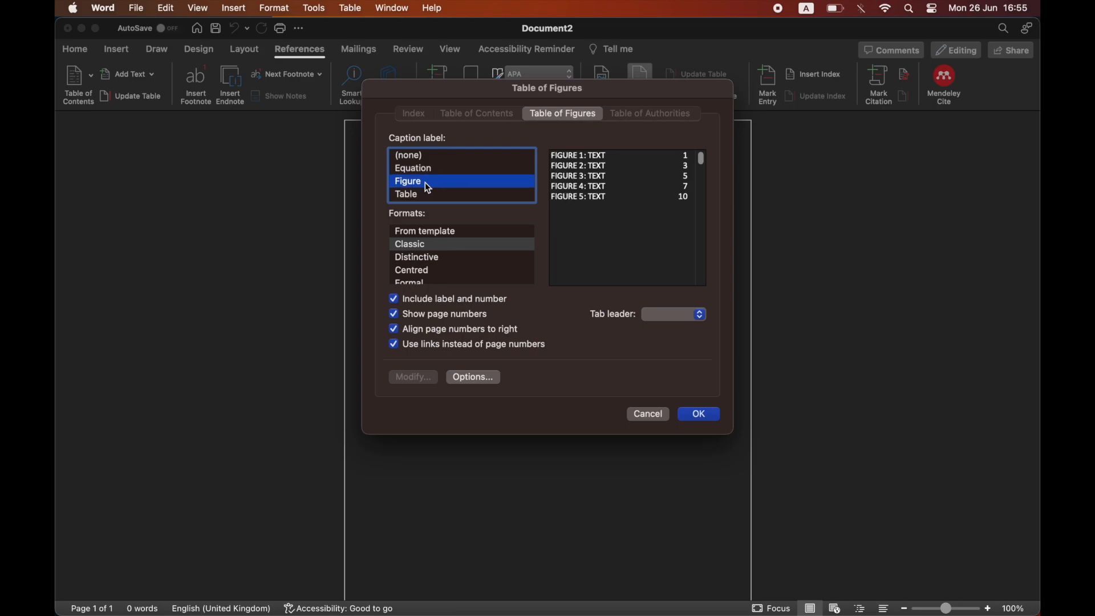
{"action": "left_click", "coordinate": [425, 231]}
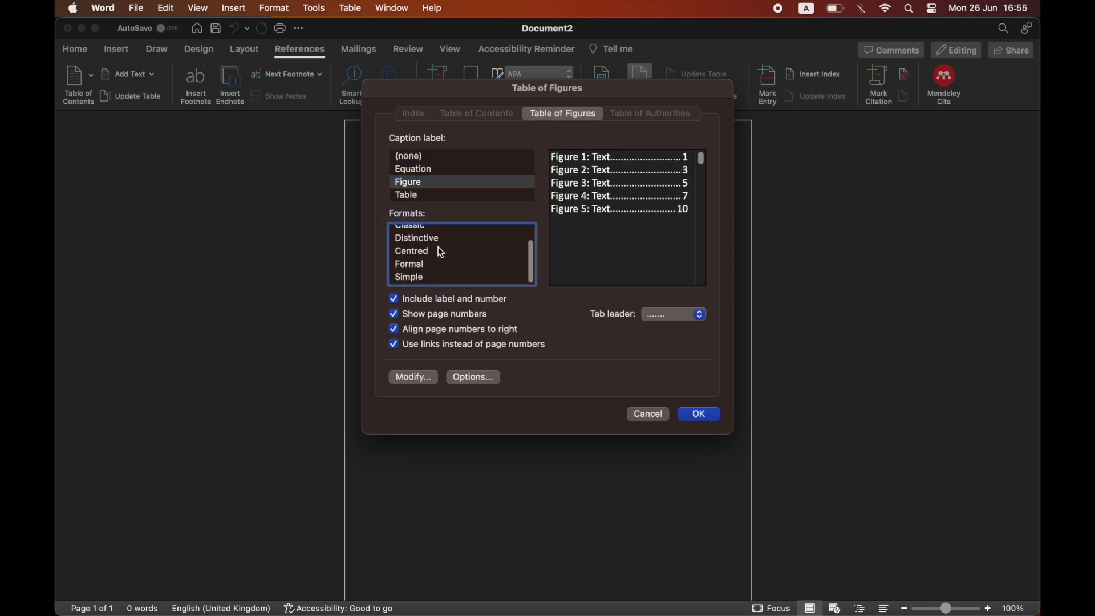
Use the Classic format with a dotted tab leader, labels included and page numbers right-aligned.
{"action": "left_click", "coordinate": [409, 244]}
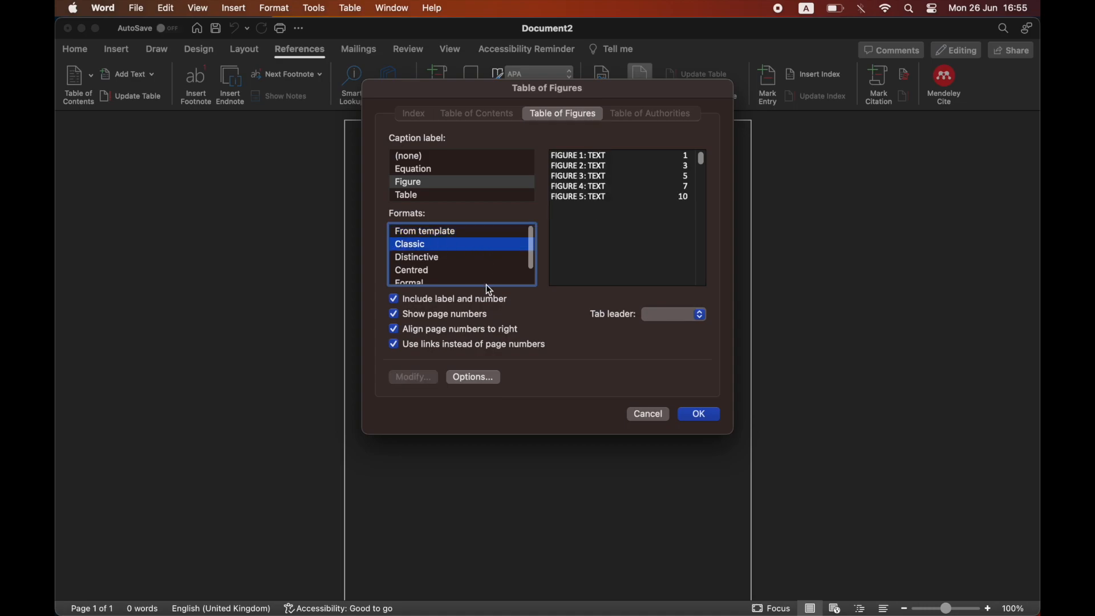
{"action": "left_click", "coordinate": [698, 314]}
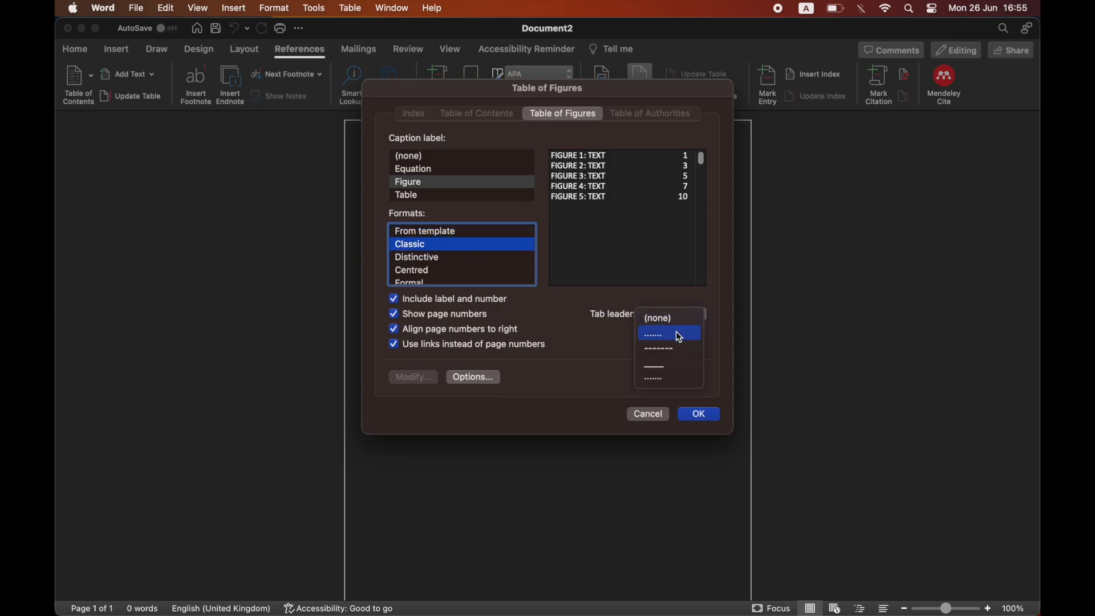
{"action": "left_click", "coordinate": [653, 334]}
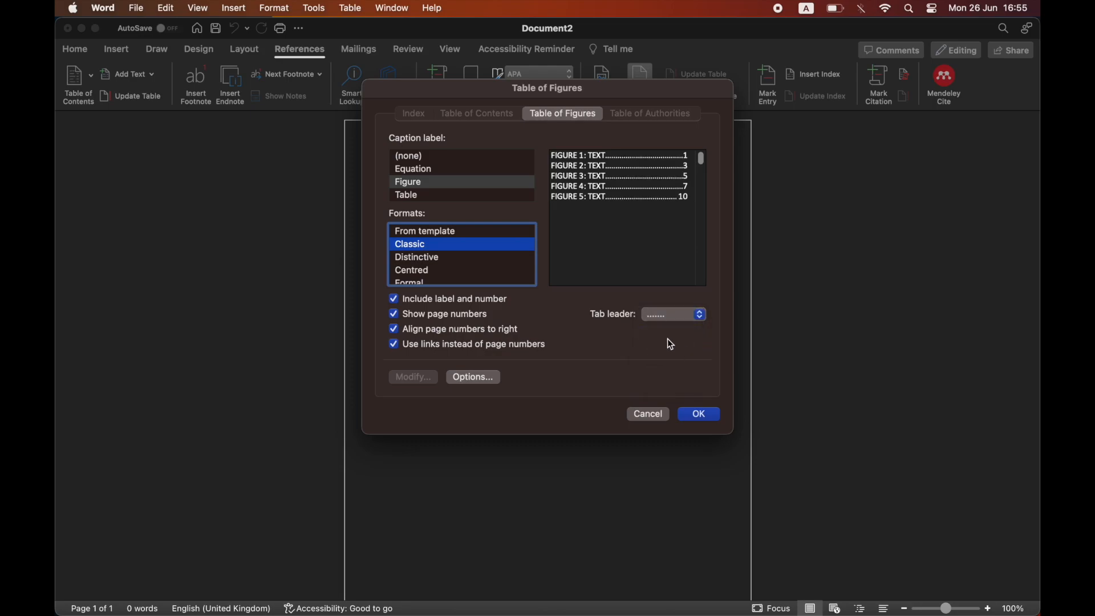
{"action": "left_click", "coordinate": [394, 298]}
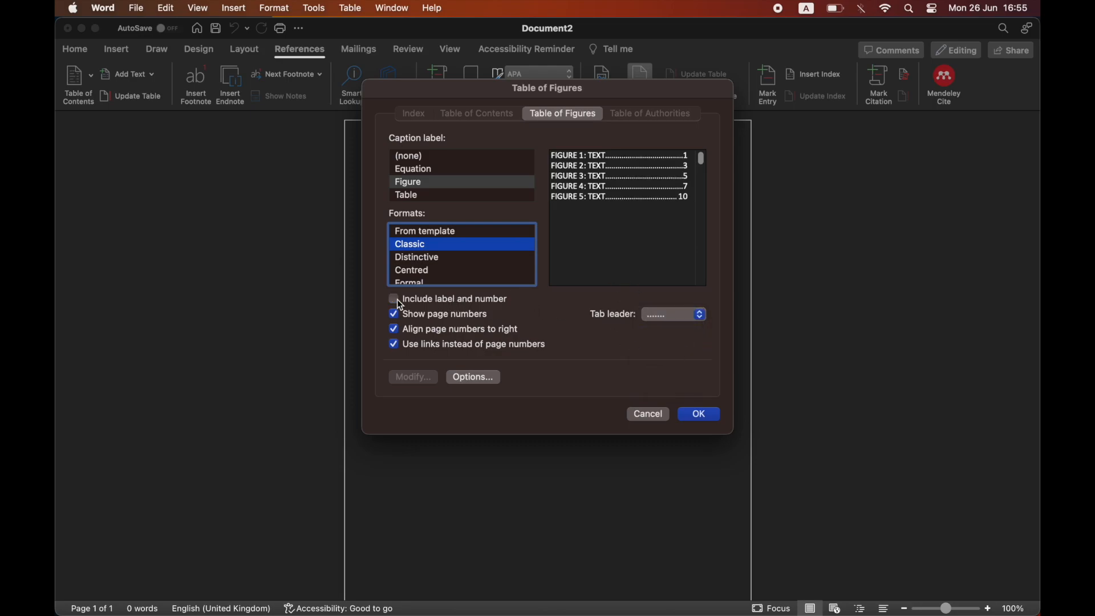
{"action": "left_click", "coordinate": [393, 297]}
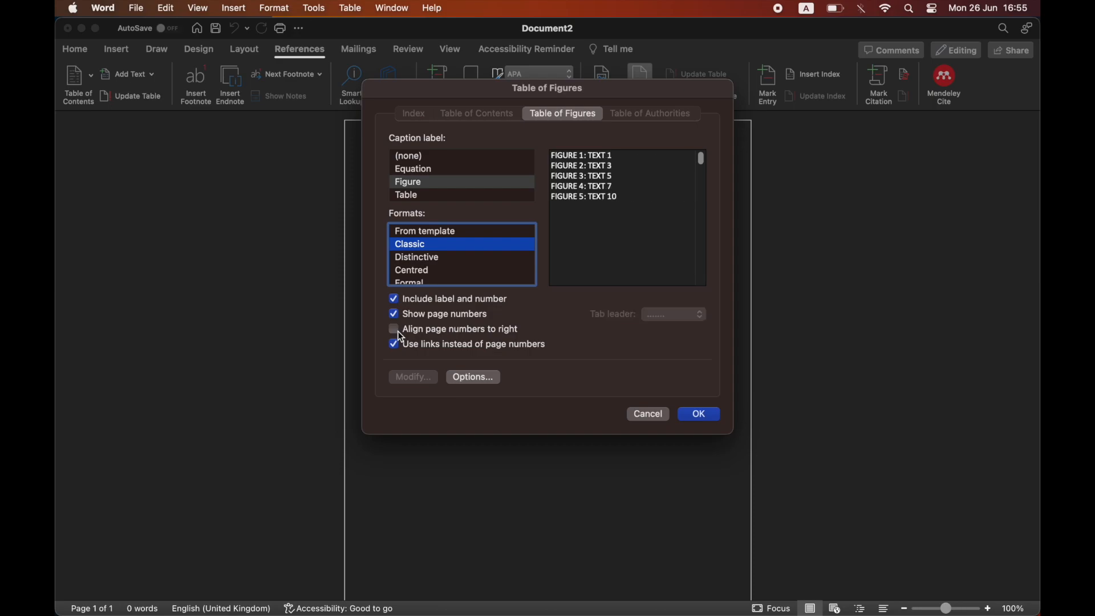
{"action": "left_click", "coordinate": [394, 328]}
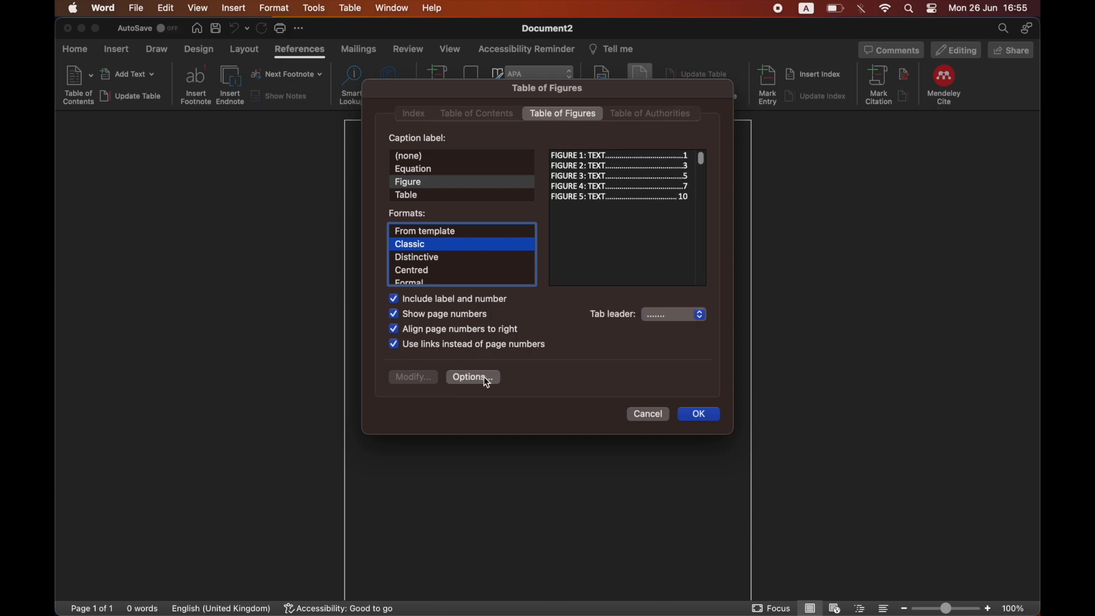
{"action": "left_click", "coordinate": [472, 377]}
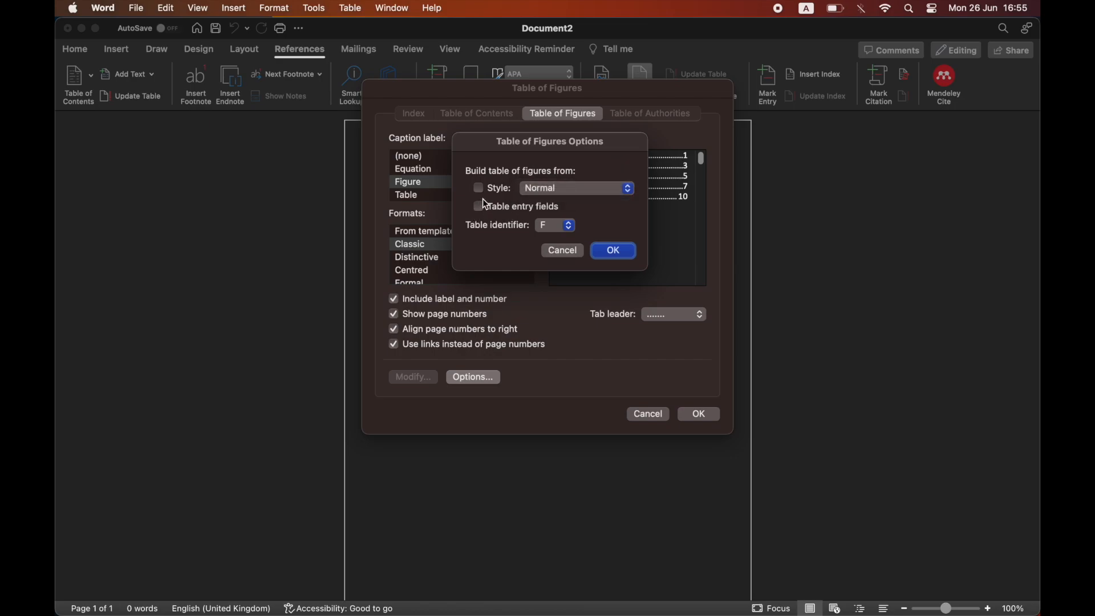
{"action": "left_click", "coordinate": [611, 249]}
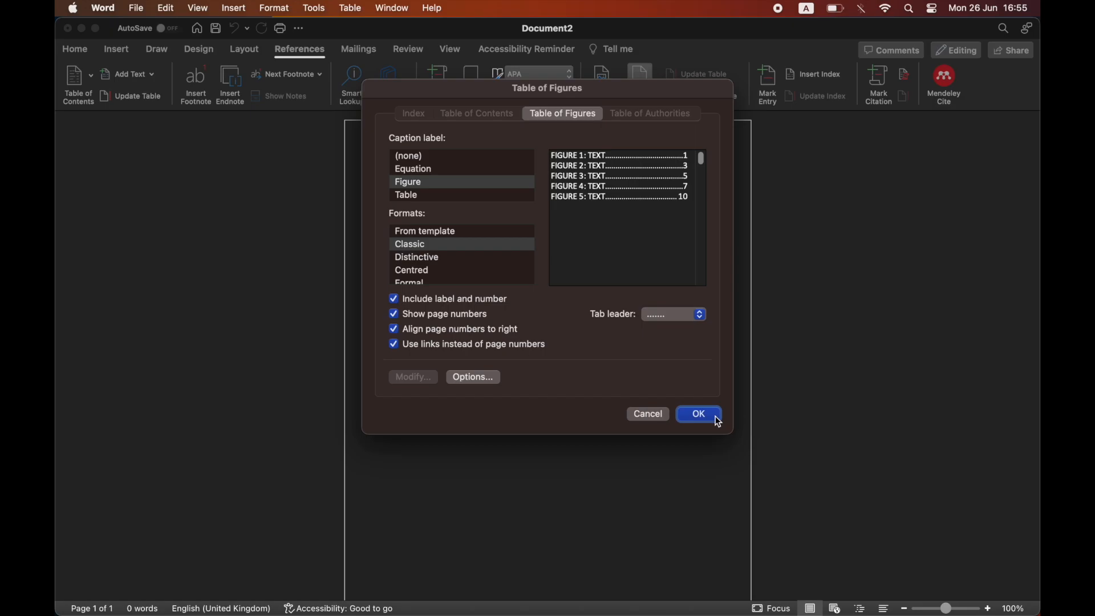
Insert the table of figures (no entries found) and return to its settings.
{"action": "left_click", "coordinate": [698, 413]}
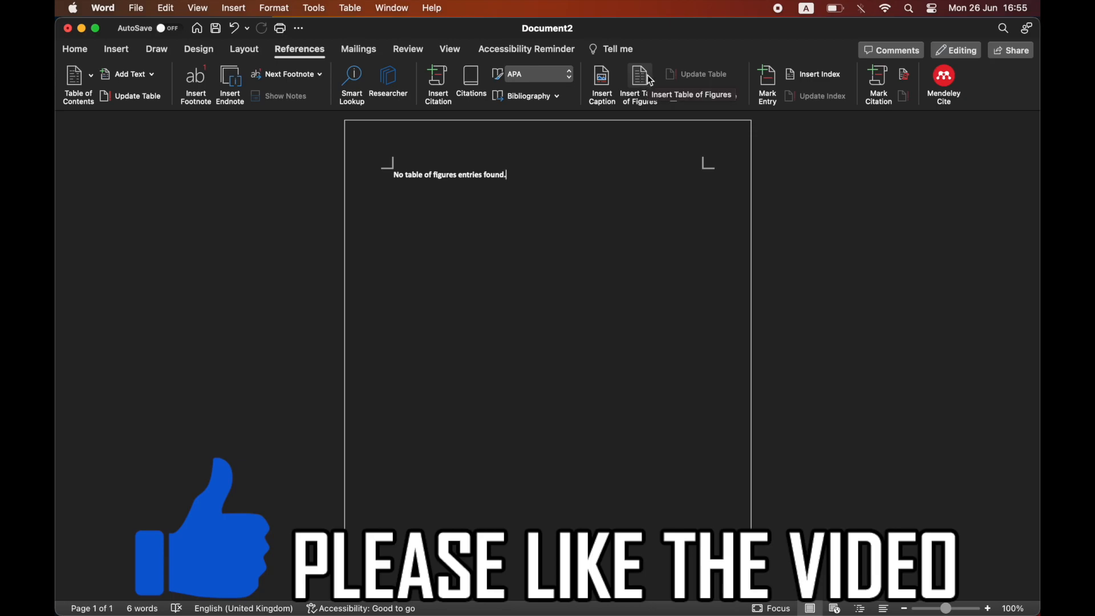
{"action": "left_click", "coordinate": [638, 75]}
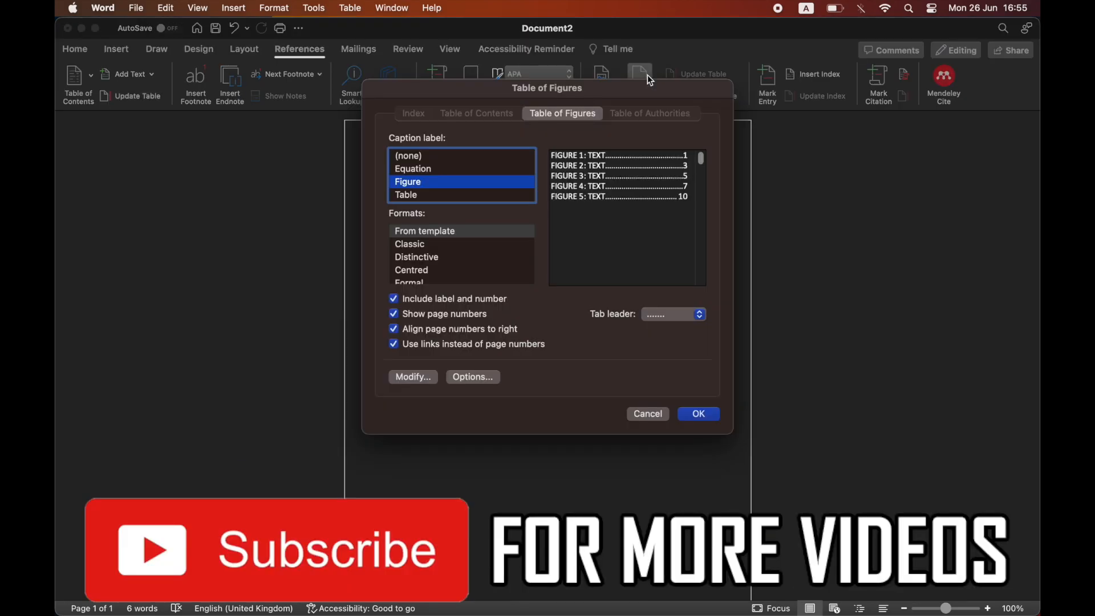